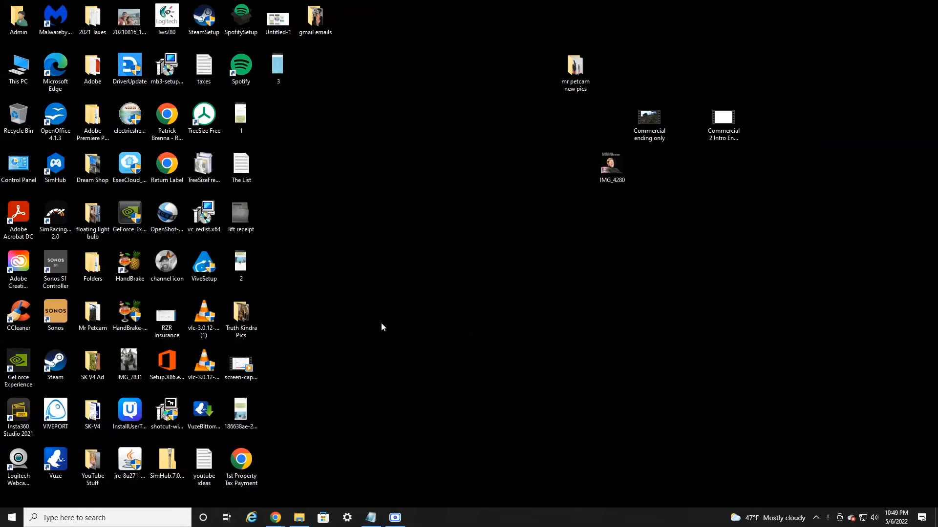
mouse_move(287, 489)
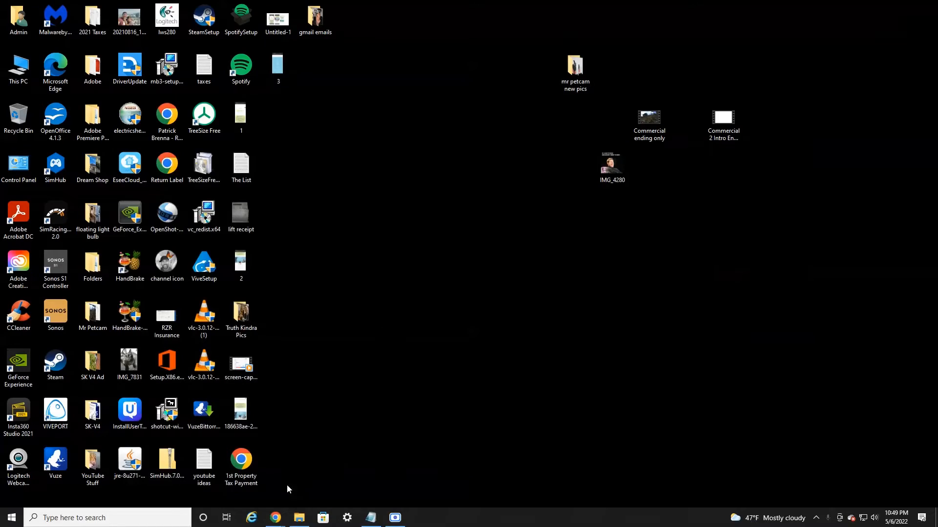
Step: Search Google in Chrome for "microsoft store" and follow the Windows Apps – Microsoft Store result
left_click(274, 518)
type("microsoft st")
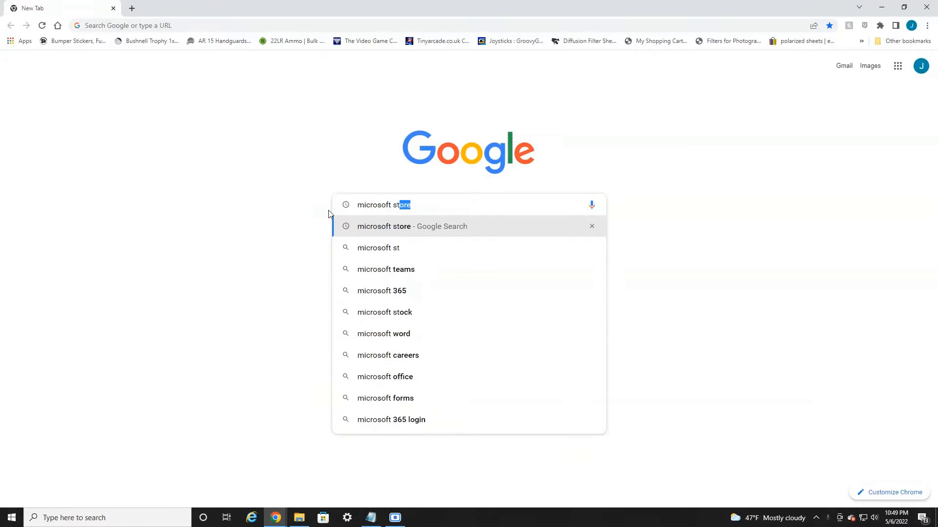
left_click(412, 226)
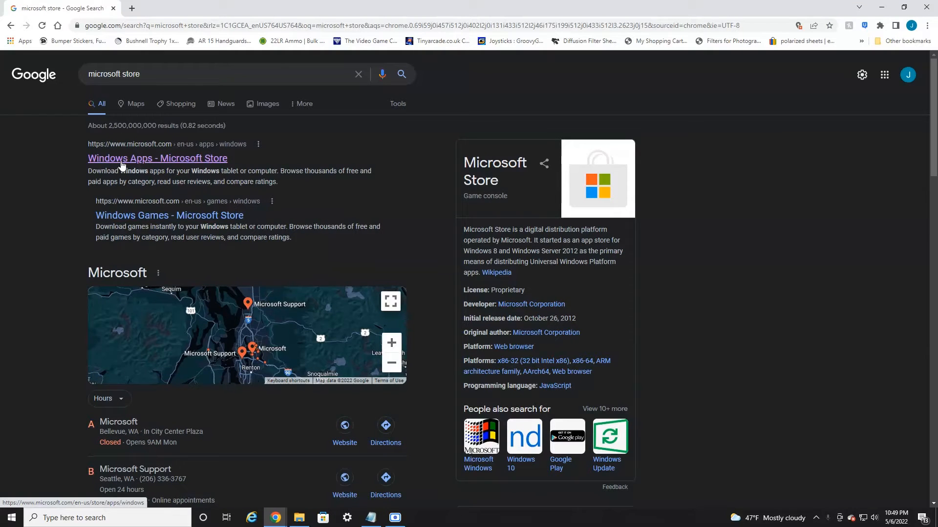
left_click(157, 158)
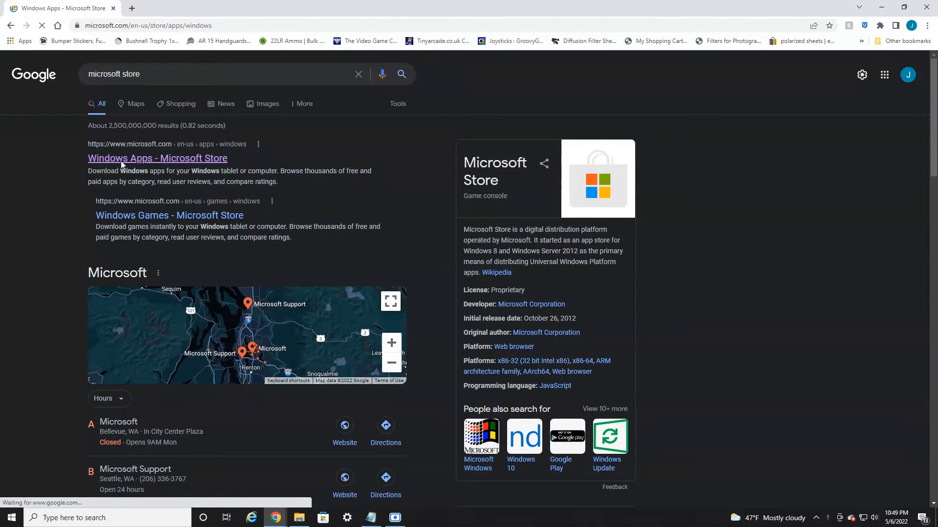
Step: Find "netflix" on the store website, request the free app and let it launch the Store app
left_click(157, 158)
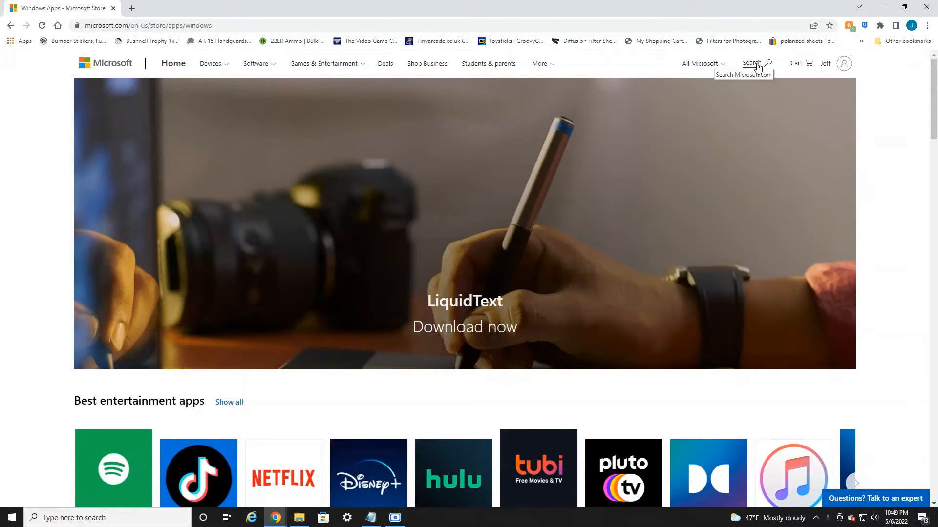
type("ne")
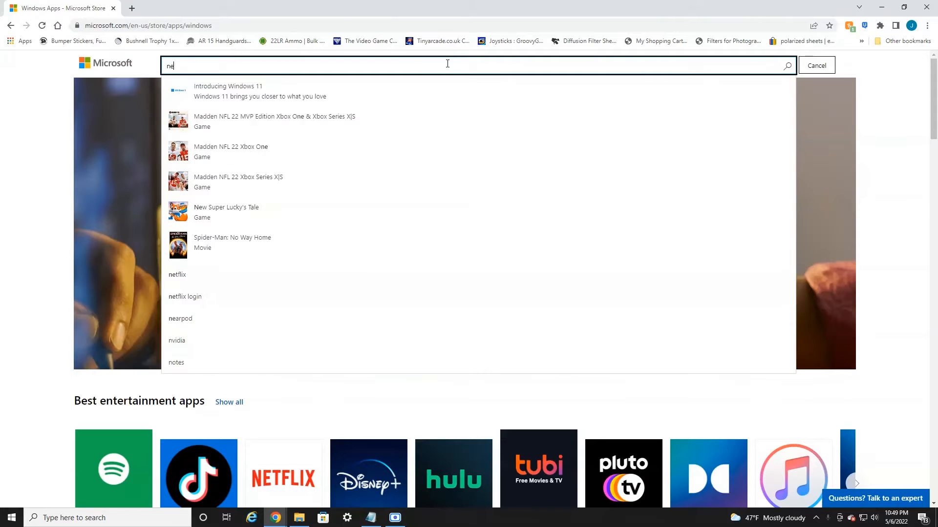
type("tflix")
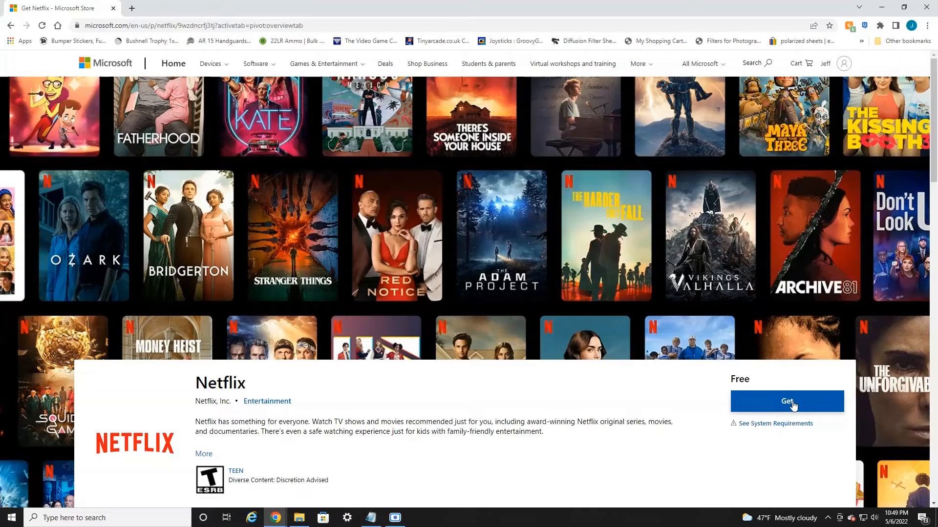
left_click(787, 401)
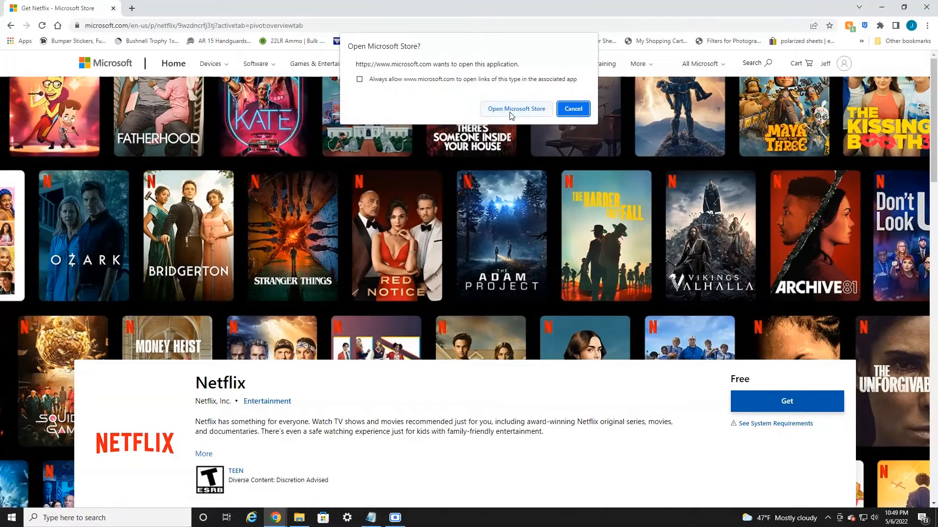
left_click(572, 108)
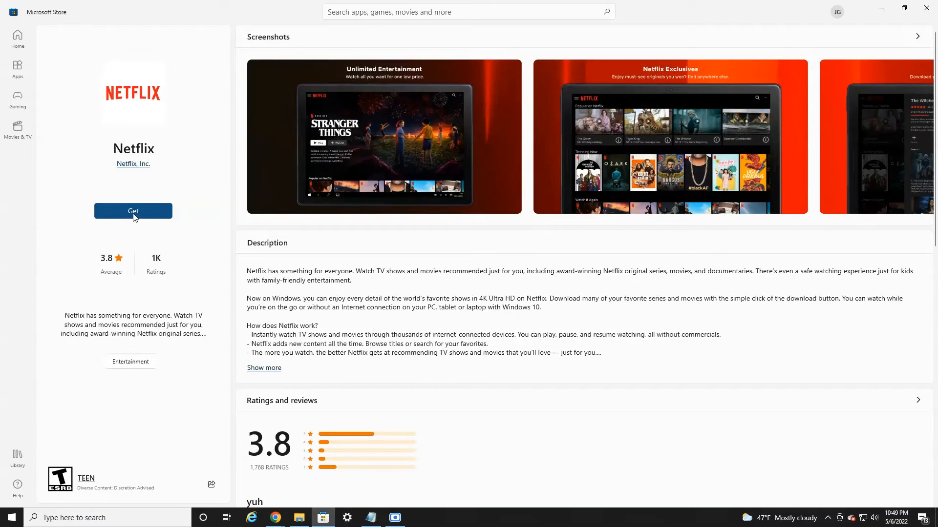
Step: Get the Netflix app in Microsoft Store and wait for it to finish installing
left_click(133, 211)
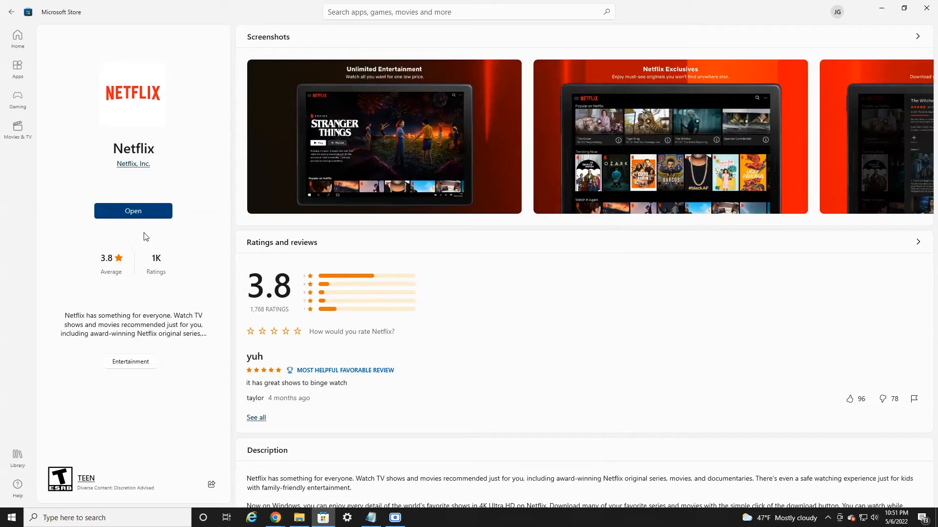
Step: Launch Netflix from the Store and continue to its sign-in screen
left_click(133, 211)
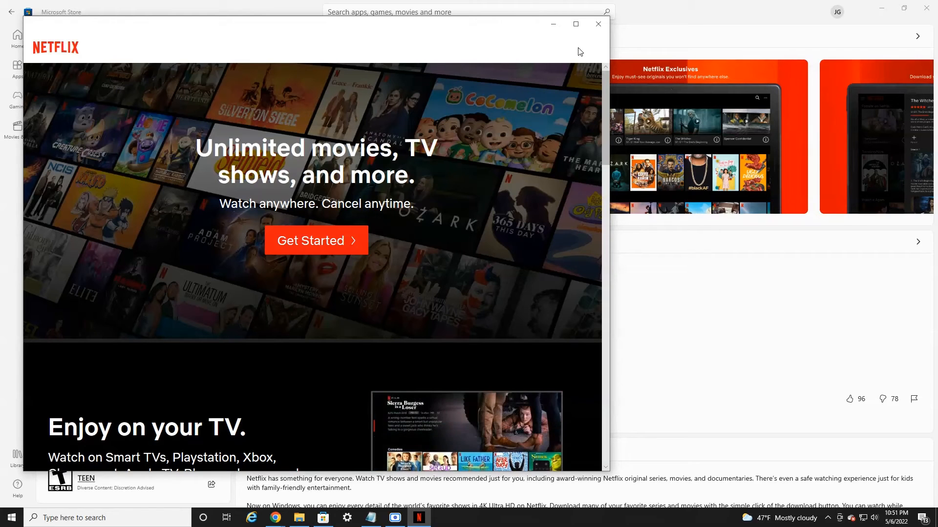
mouse_move(587, 48)
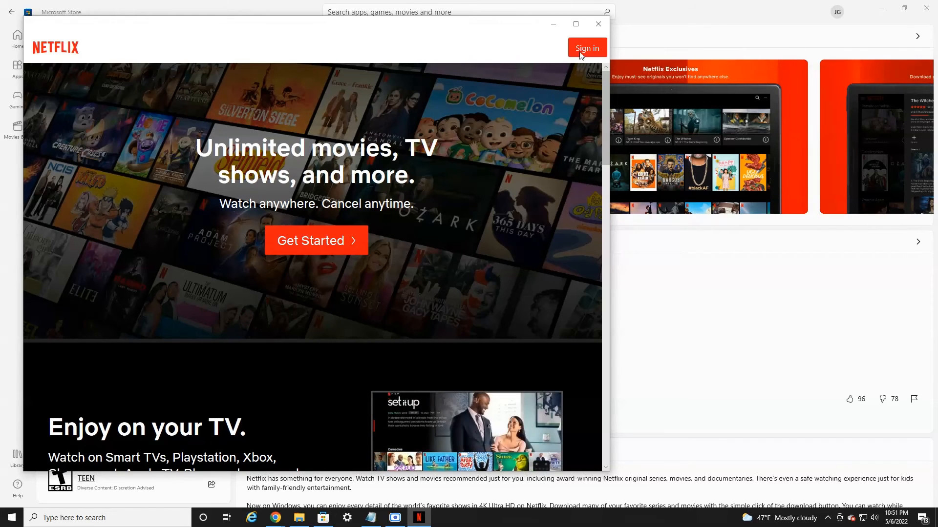
left_click(586, 48)
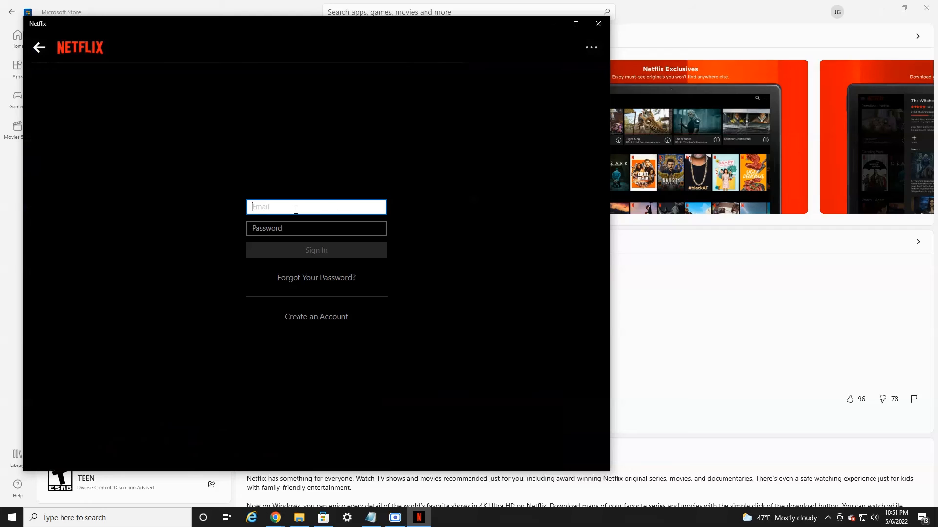